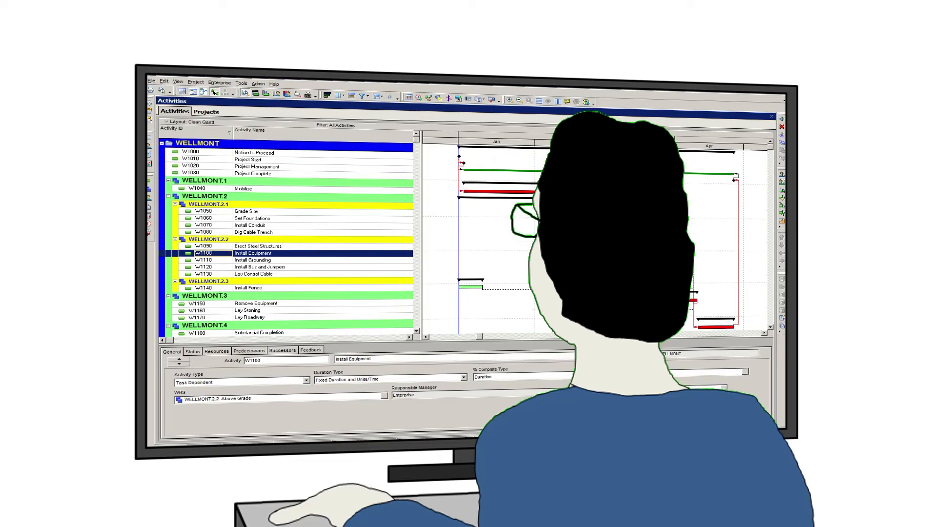
Select activity W1070 Install Conduit to show its General tab details
left_click(203, 225)
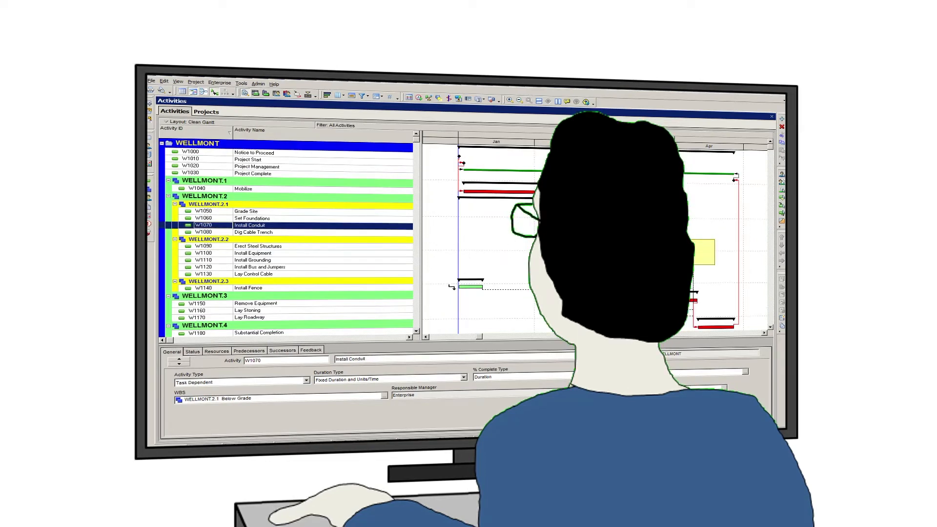